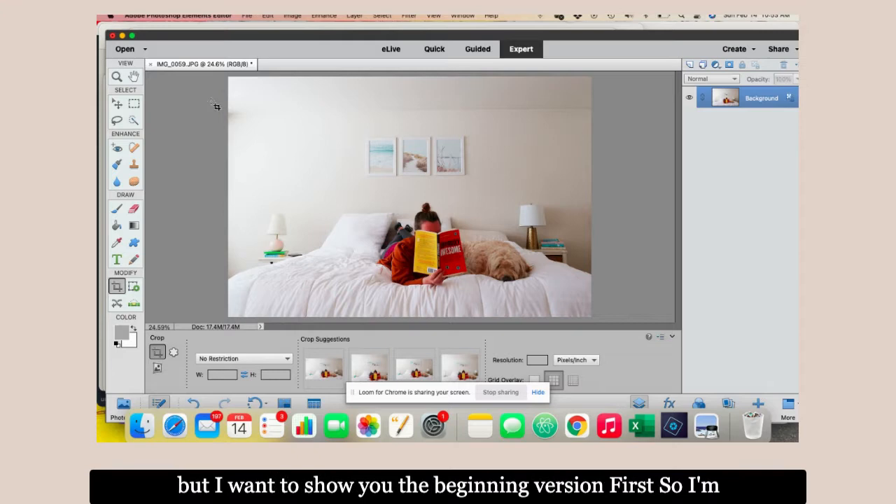
# - Bring up the Downloads folder holding the original bedroom photos
pyautogui.click(246, 16)
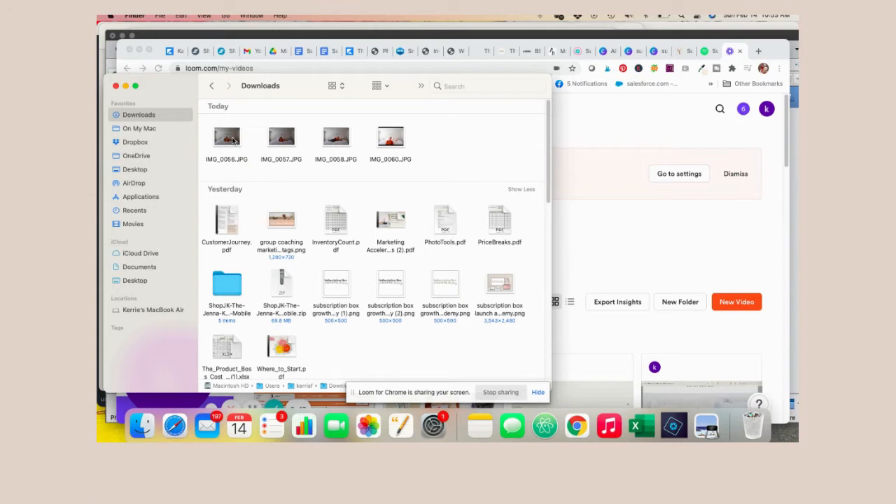
# - Preview the original photo IMG_0056.JPG from Downloads
pyautogui.doubleClick(226, 136)
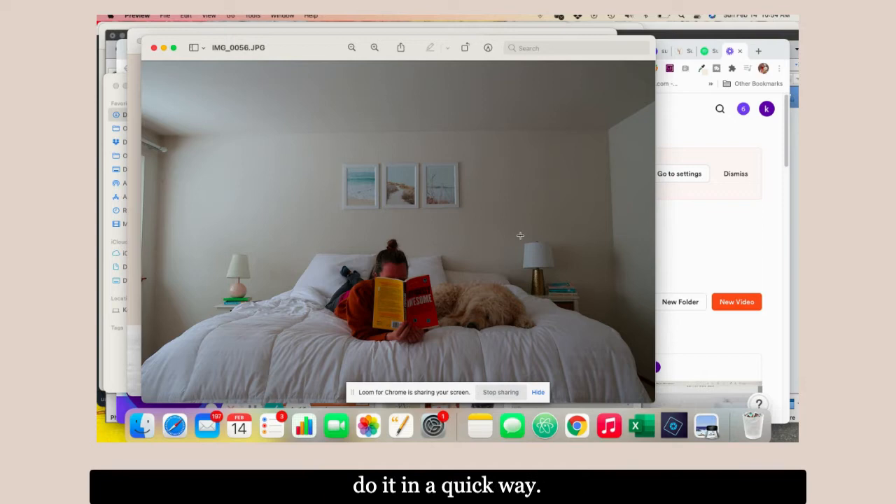
pyautogui.moveTo(673, 425)
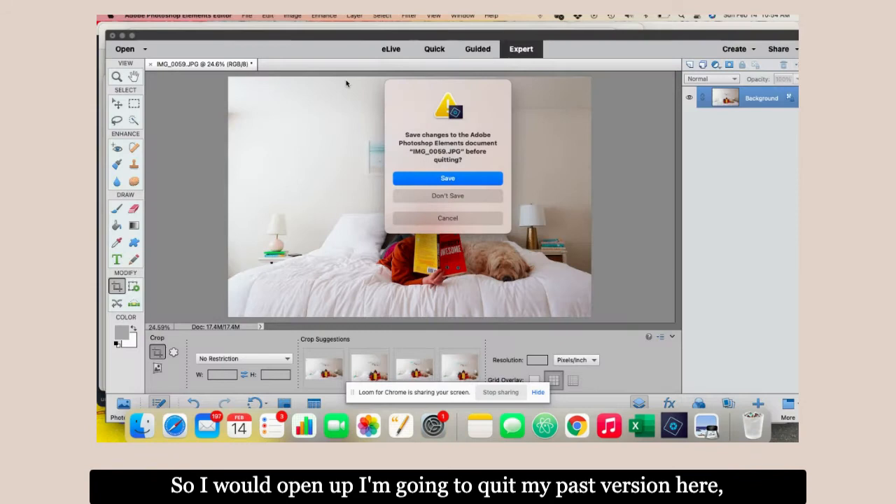
# - Quit Photoshop Elements without saving IMG_0059.JPG
pyautogui.click(447, 196)
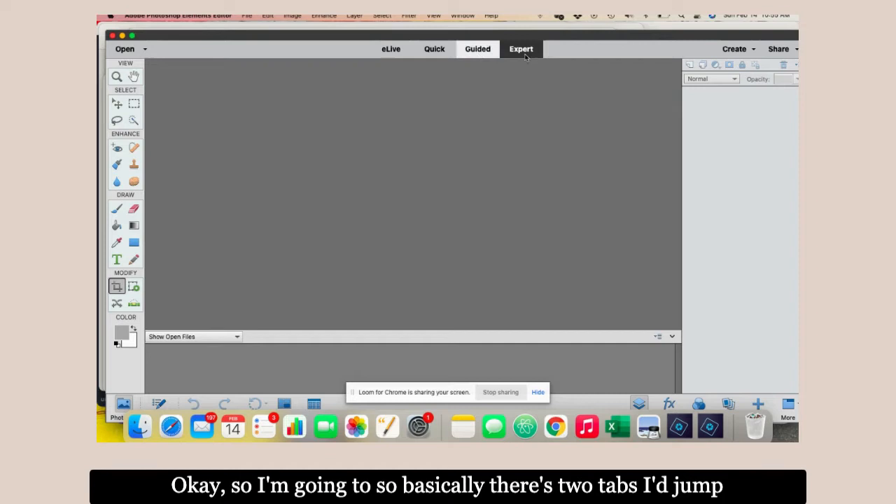
pyautogui.click(477, 49)
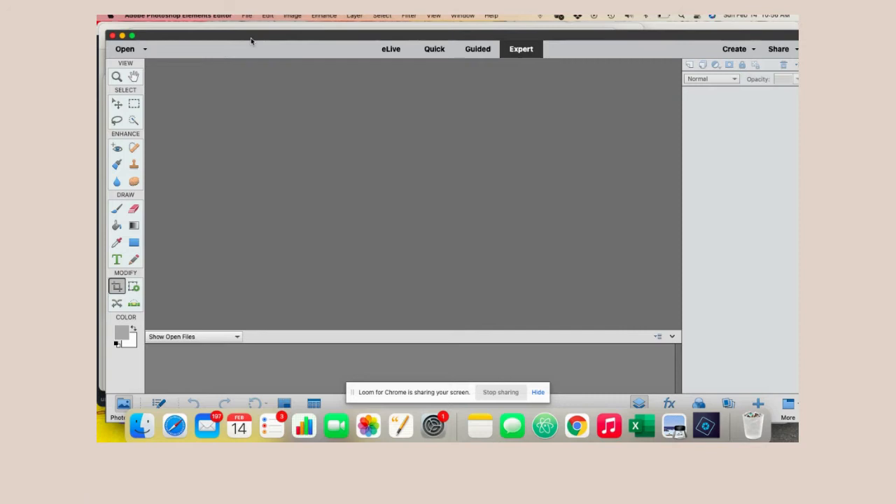
# - Open IMG_0057.JPG and show the Enhance menu's Adjust Lighting commands
pyautogui.click(124, 48)
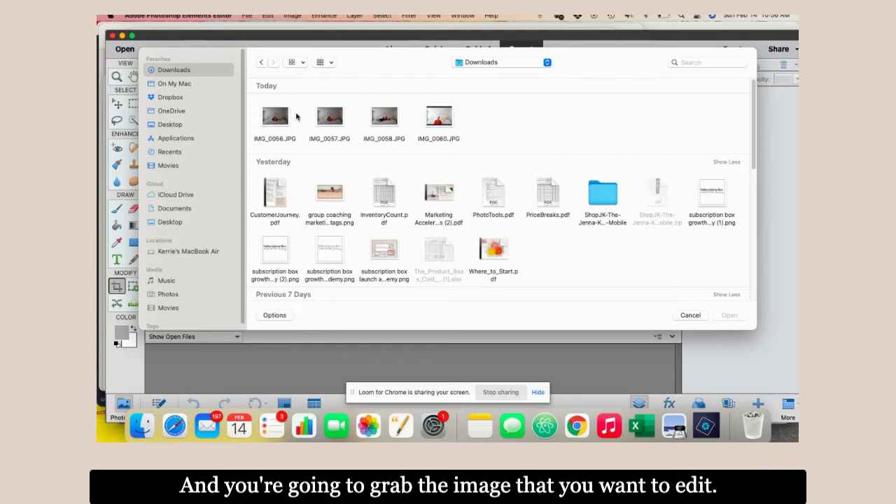
pyautogui.doubleClick(329, 116)
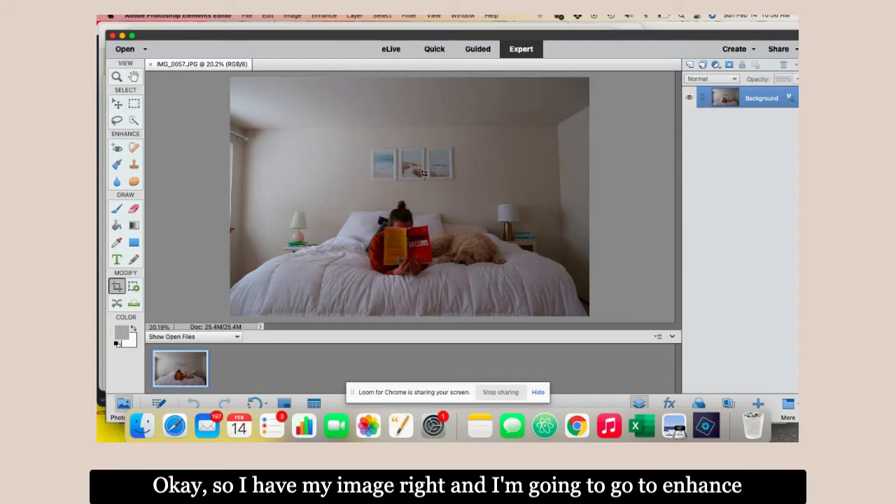
pyautogui.click(324, 16)
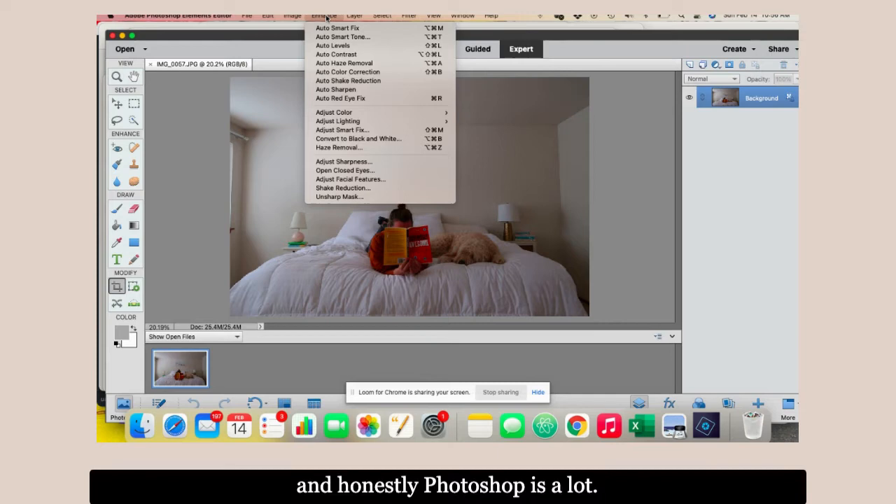
pyautogui.click(292, 16)
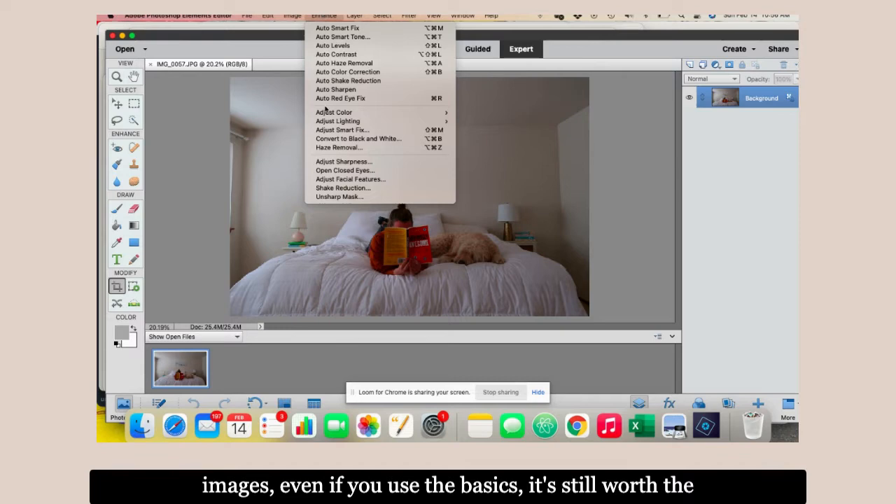
pyautogui.moveTo(337, 120)
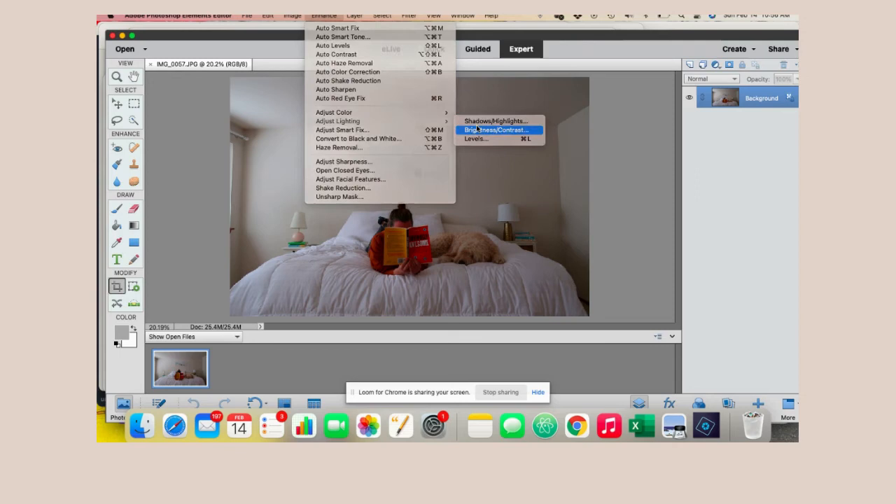
# - Apply Brightness/Contrast with brightness 86 and contrast about 1
pyautogui.click(496, 130)
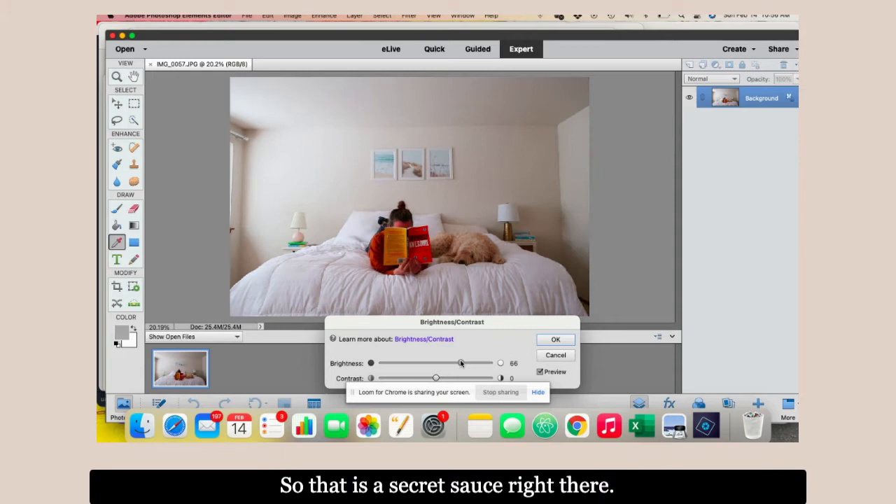
pyautogui.moveTo(460, 363); pyautogui.dragTo(439, 362)
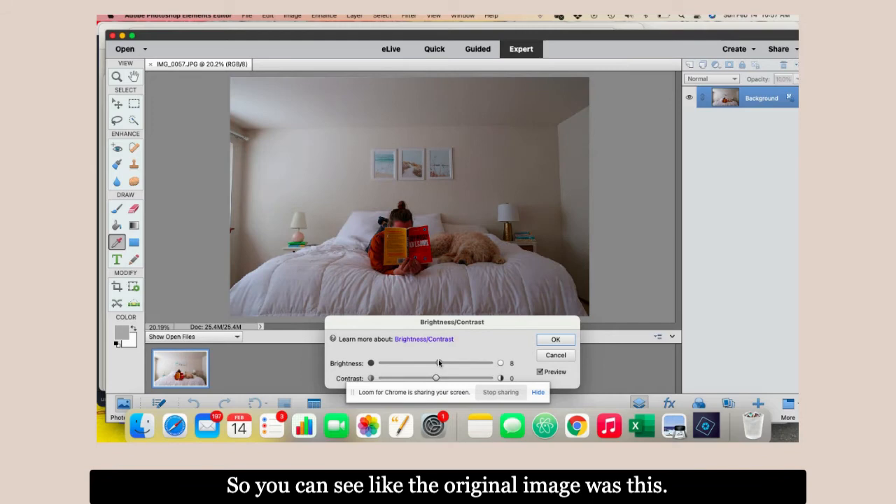
pyautogui.moveTo(438, 363); pyautogui.dragTo(436, 363)
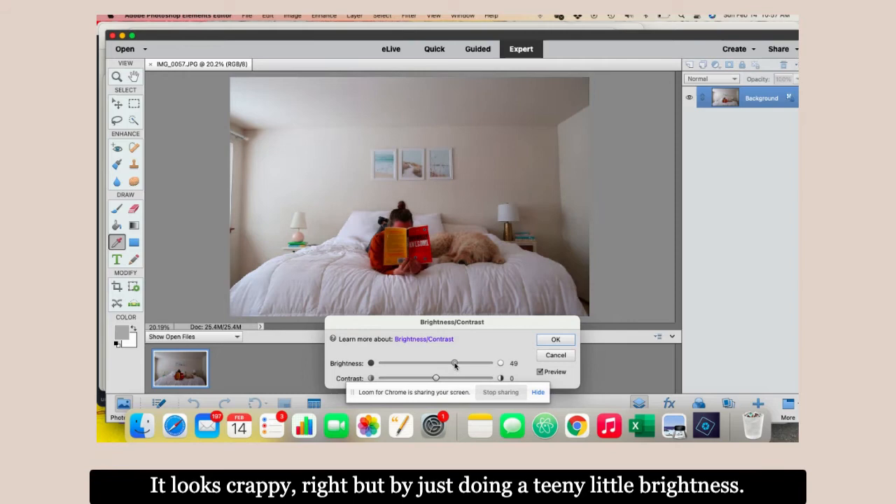
pyautogui.moveTo(455, 362); pyautogui.dragTo(468, 363)
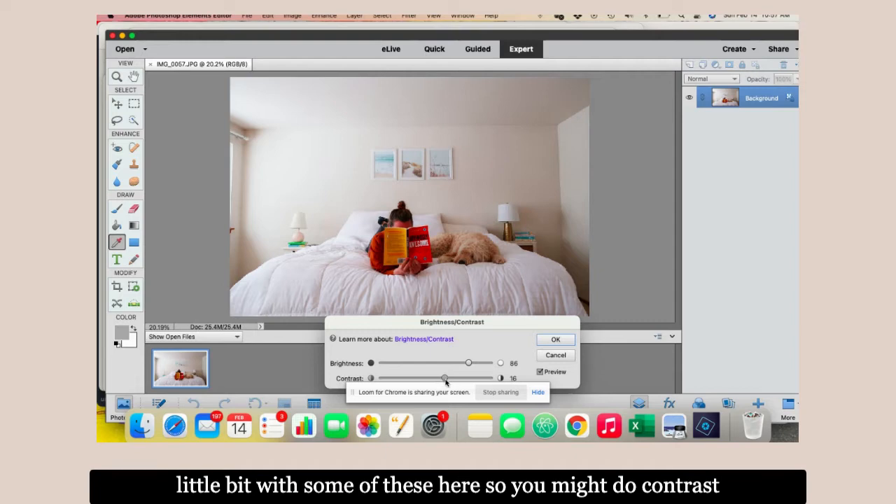
pyautogui.moveTo(446, 378); pyautogui.dragTo(436, 378)
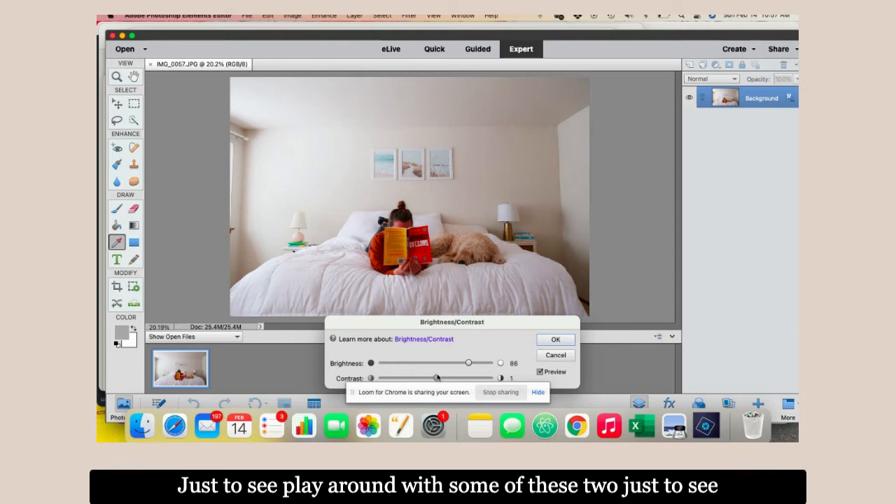
pyautogui.click(555, 339)
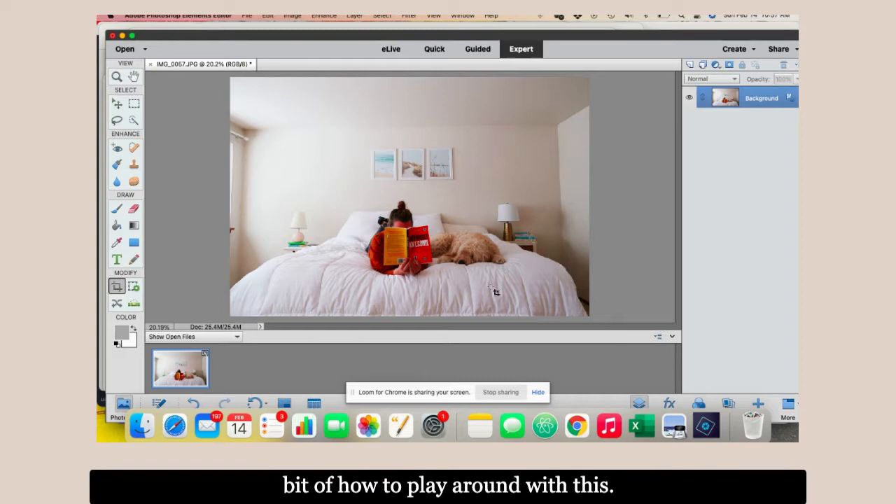
pyautogui.moveTo(412, 194)
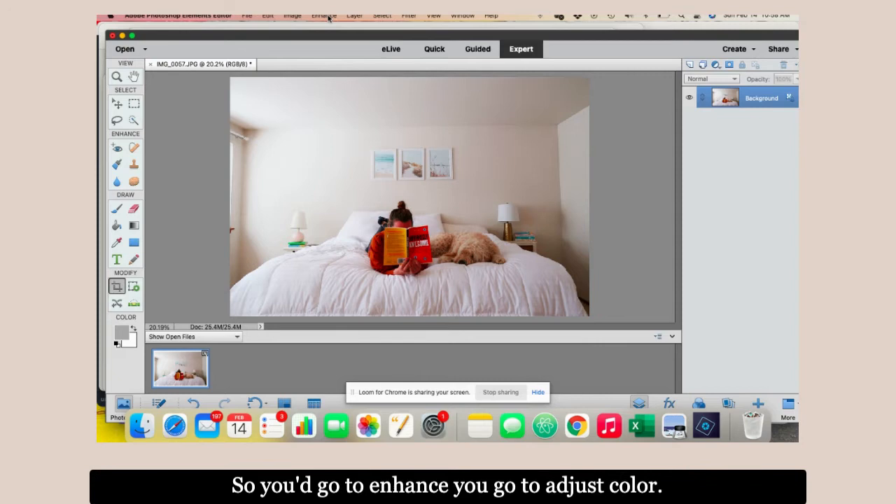
# - Show the Enhance menu's Adjust Color commands
pyautogui.click(324, 15)
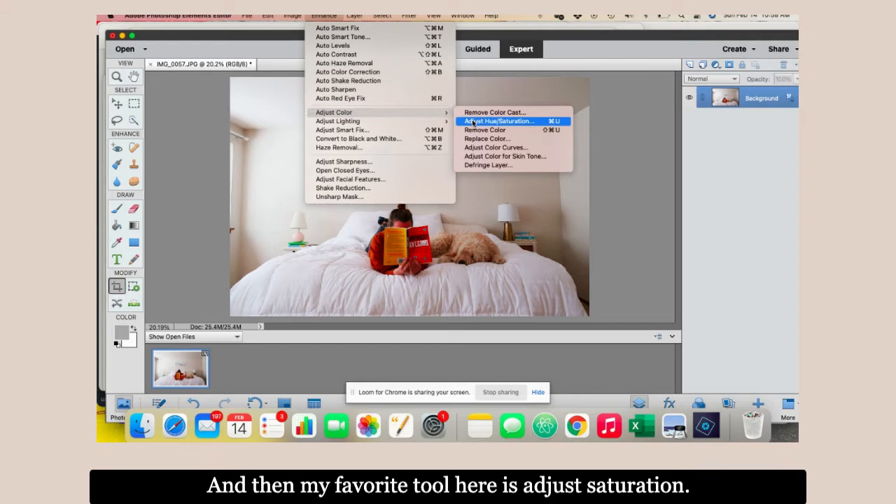
# - Drag Hue/Saturation's Saturation slider up so the red book, sweater and dog pop
pyautogui.click(498, 121)
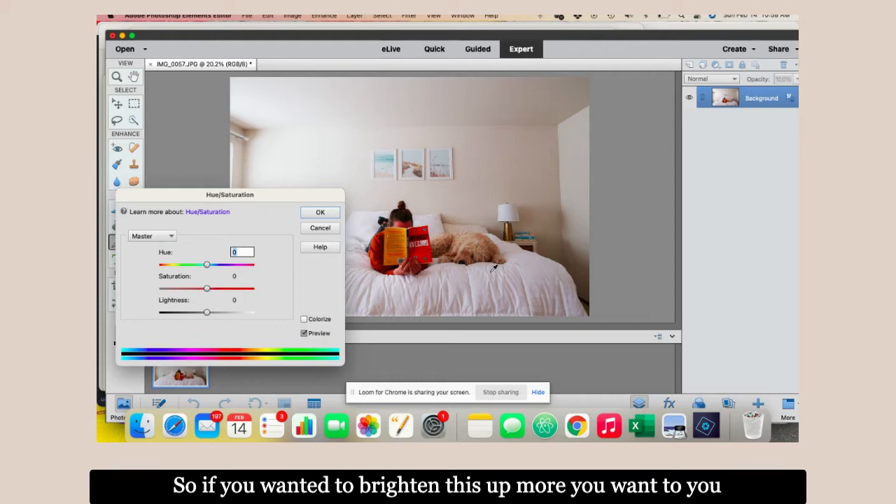
pyautogui.moveTo(205, 289); pyautogui.dragTo(213, 289)
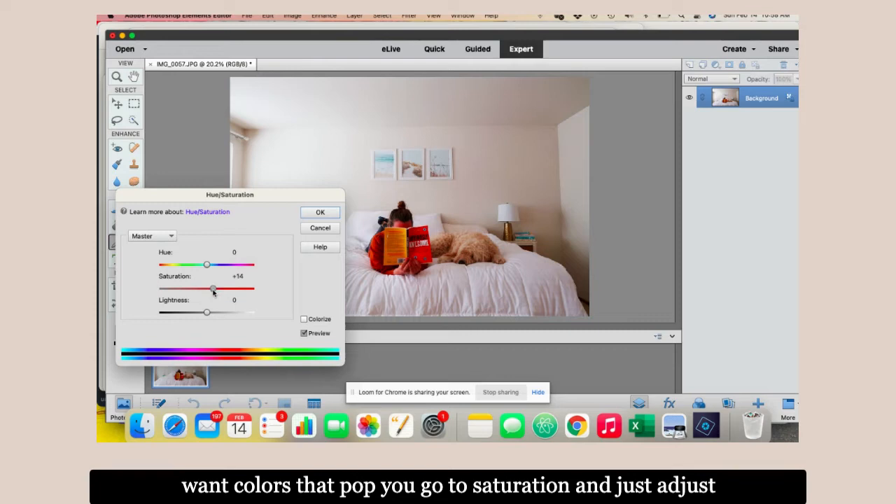
pyautogui.moveTo(213, 289); pyautogui.dragTo(224, 289)
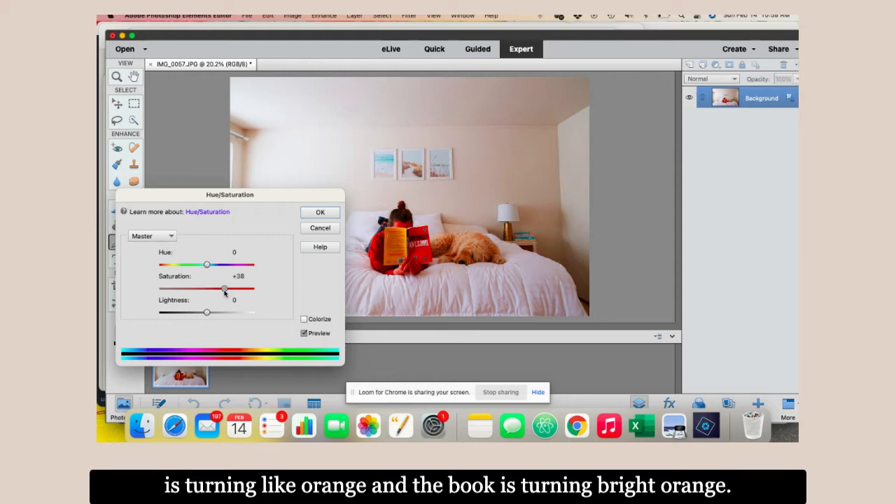
pyautogui.moveTo(224, 289); pyautogui.dragTo(233, 289)
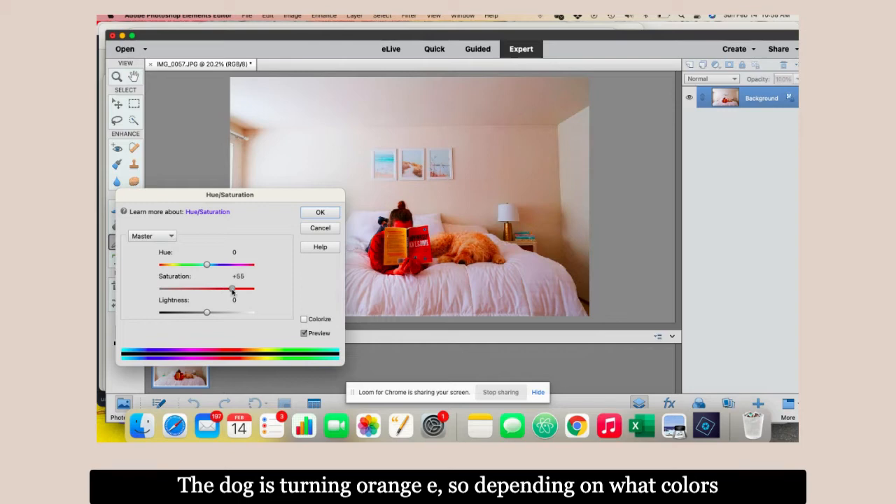
pyautogui.moveTo(232, 288); pyautogui.dragTo(205, 289)
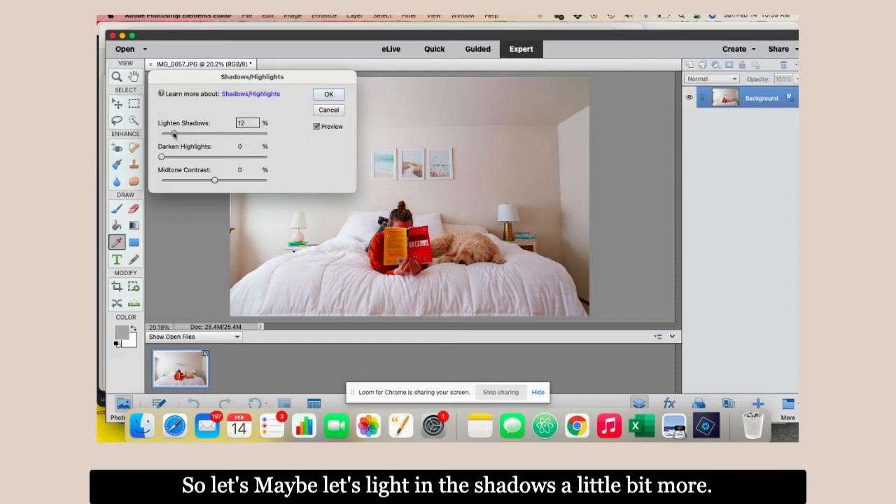
pyautogui.moveTo(173, 133); pyautogui.dragTo(161, 133)
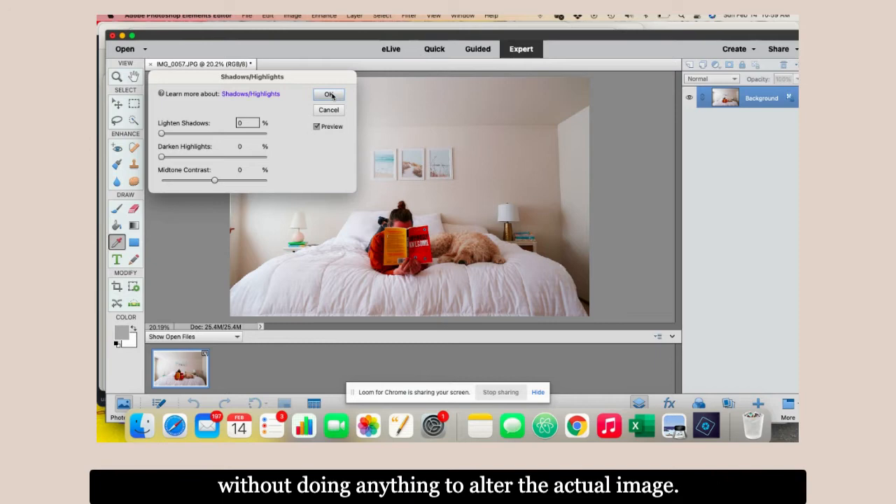
pyautogui.click(328, 95)
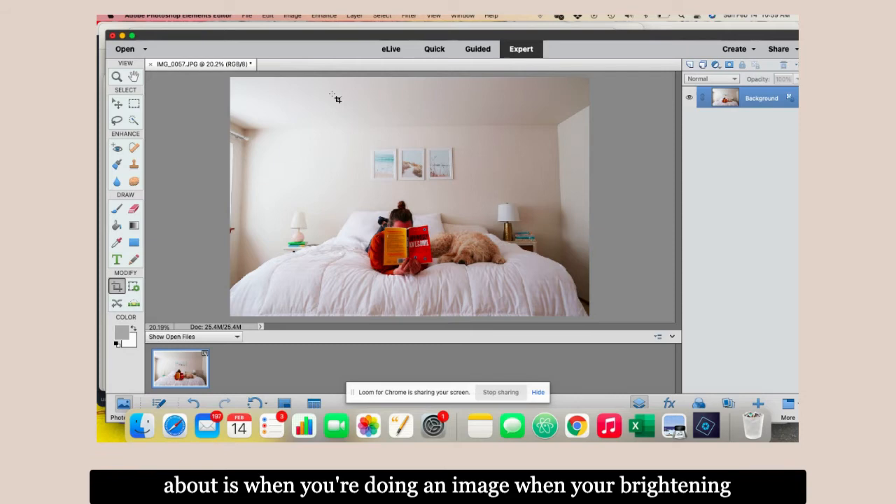
pyautogui.moveTo(292, 100)
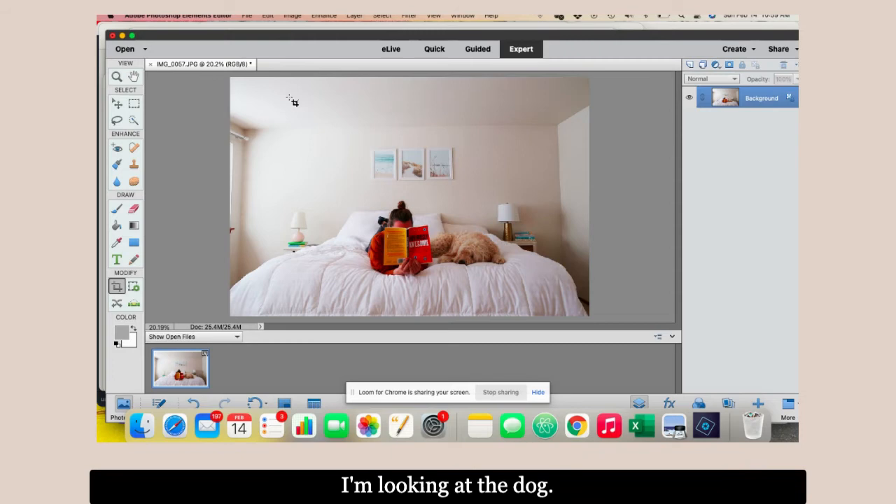
pyautogui.moveTo(236, 132)
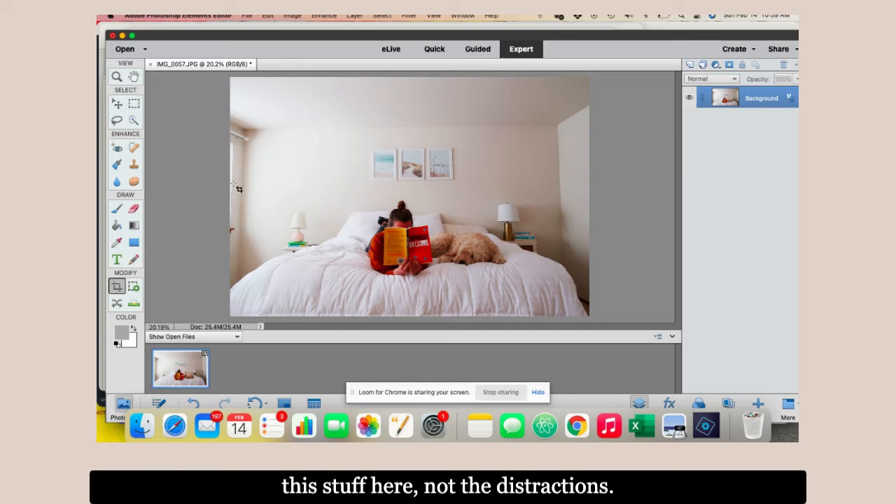
pyautogui.moveTo(278, 171)
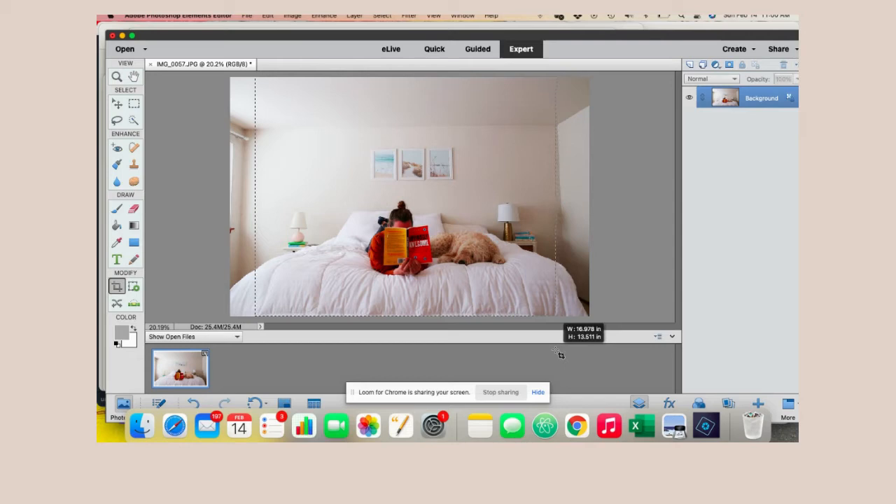
# - Commit crops removing the side walls and then the ceiling
pyautogui.click(117, 285)
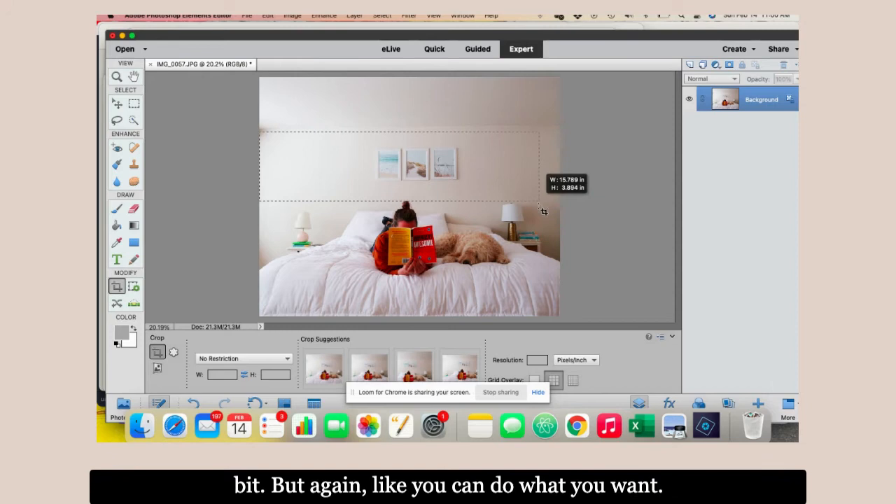
pyautogui.press('Return')
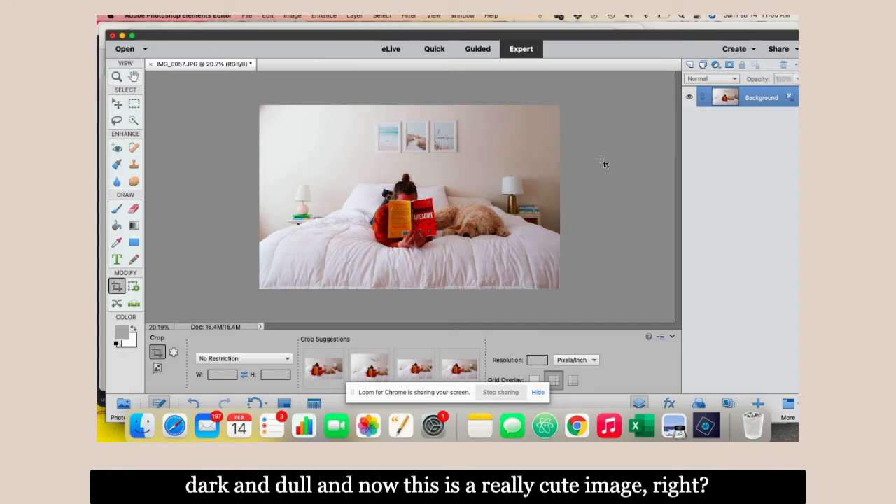
pyautogui.moveTo(613, 195)
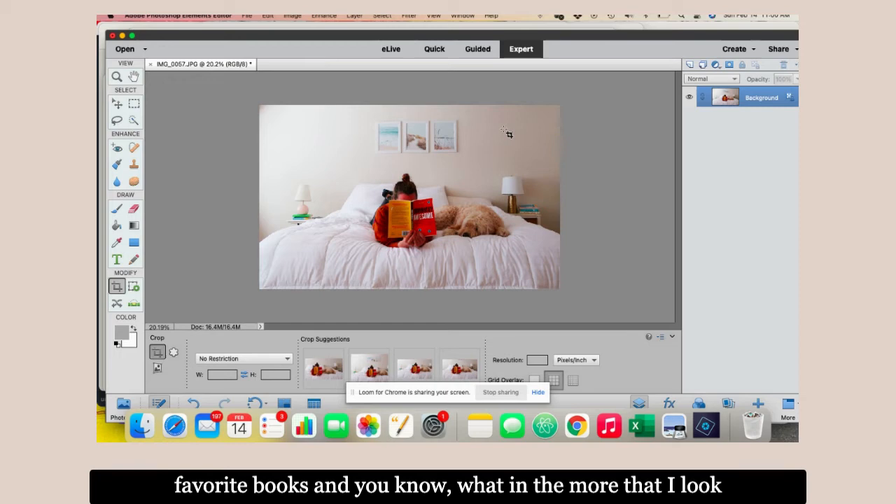
# - In Brightness/Contrast, push brightness to about 104, then ease back to moderate
pyautogui.click(323, 15)
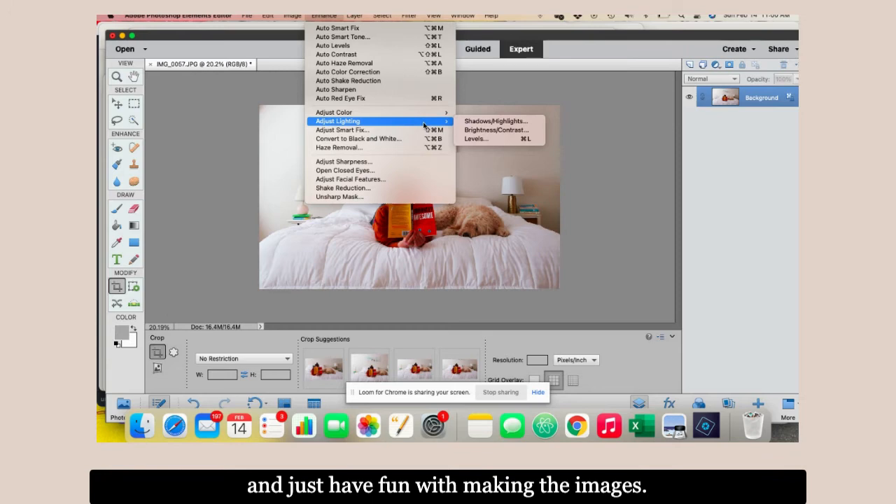
pyautogui.click(495, 130)
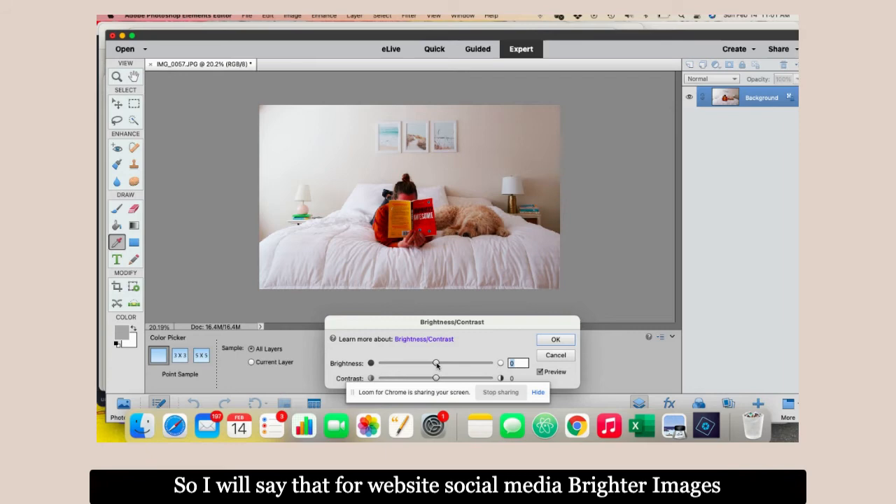
pyautogui.moveTo(435, 362); pyautogui.dragTo(445, 363)
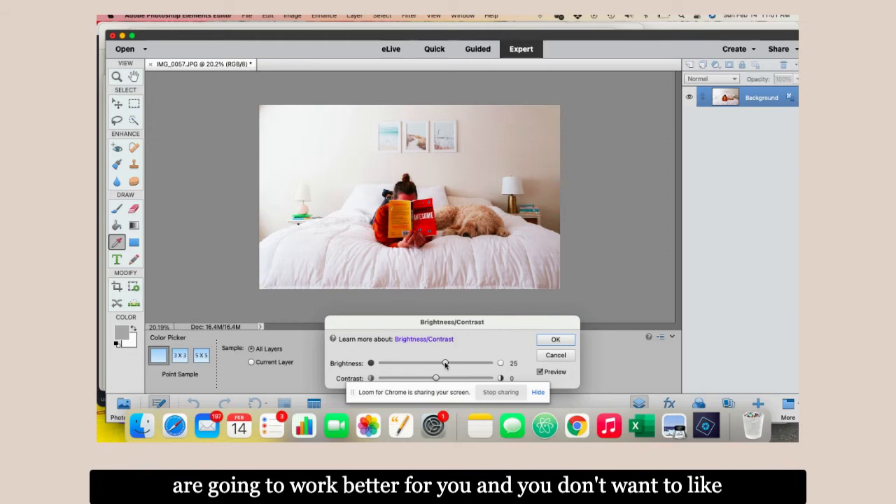
pyautogui.moveTo(445, 363); pyautogui.dragTo(448, 363)
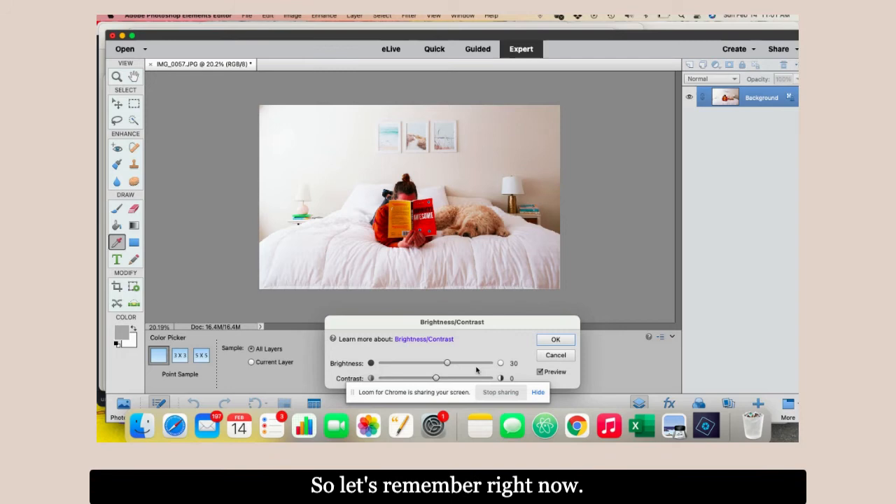
pyautogui.moveTo(447, 363); pyautogui.dragTo(469, 363)
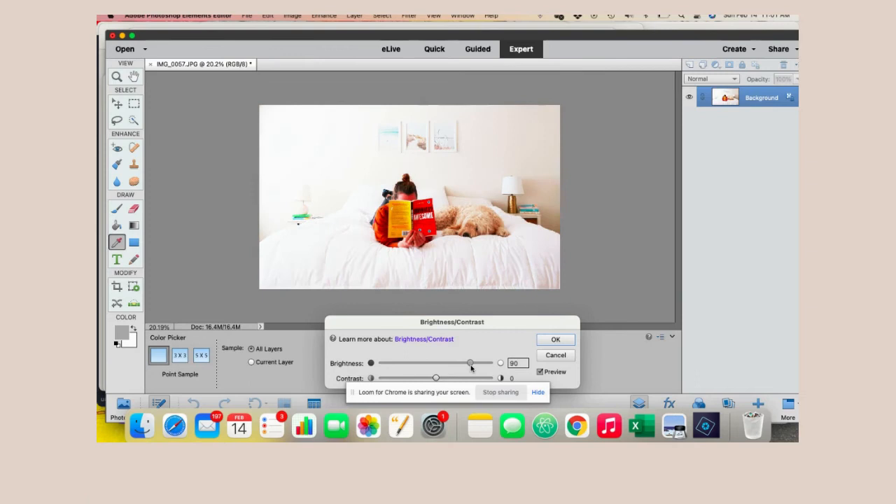
pyautogui.moveTo(469, 362); pyautogui.dragTo(479, 362)
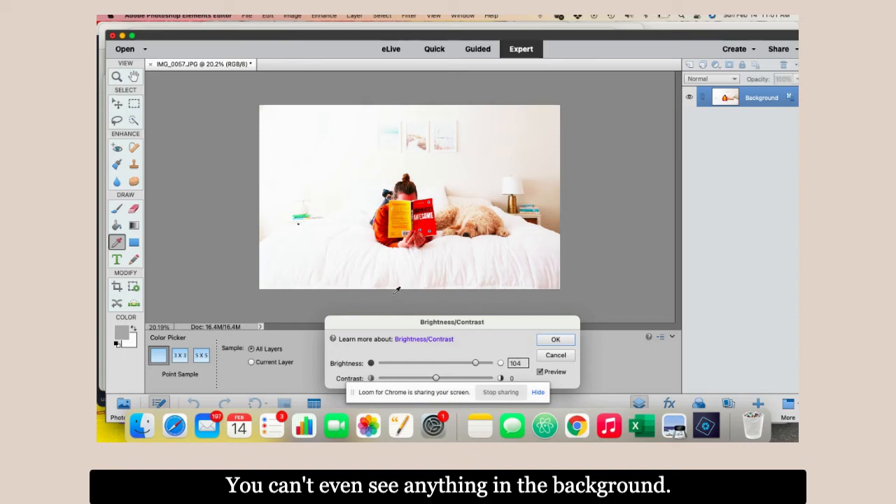
pyautogui.moveTo(476, 363); pyautogui.dragTo(456, 363)
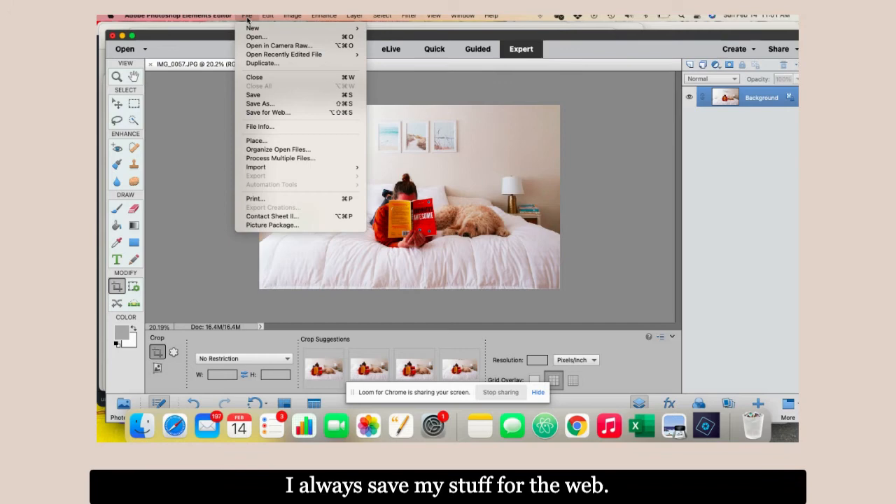
pyautogui.moveTo(267, 112)
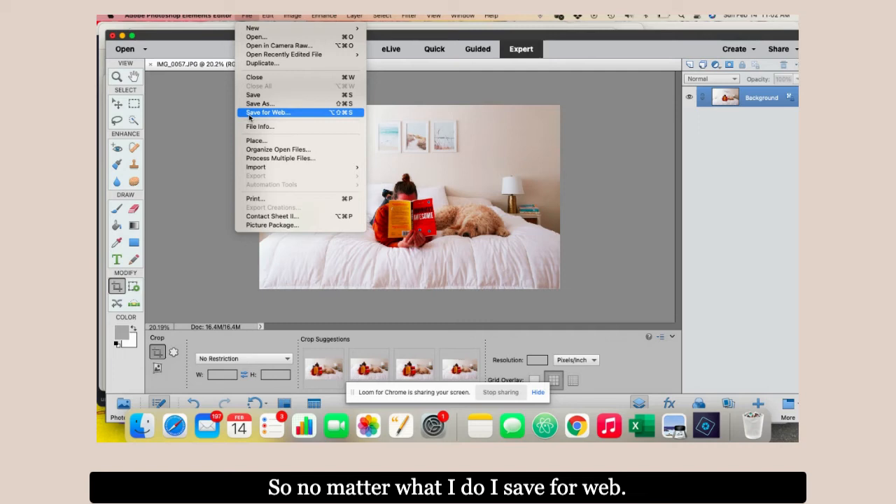
# - Open Save for Web and start saving the high-quality JPEG copy
pyautogui.click(267, 113)
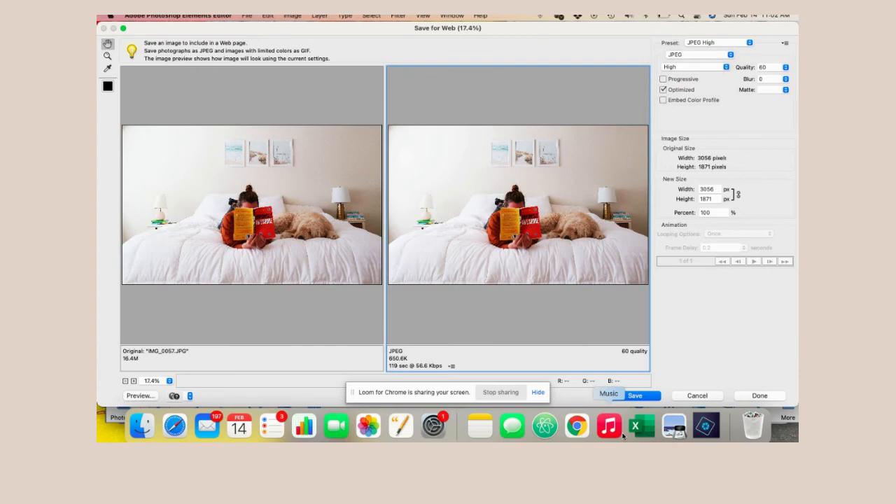
pyautogui.click(634, 396)
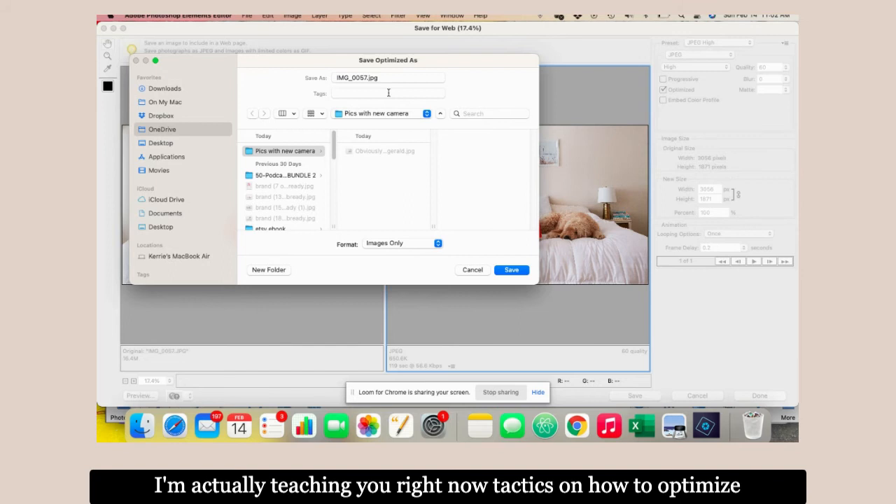
# - Name the web-optimized JPEG copy and save it into the Pics with new camera folder
pyautogui.click(387, 78)
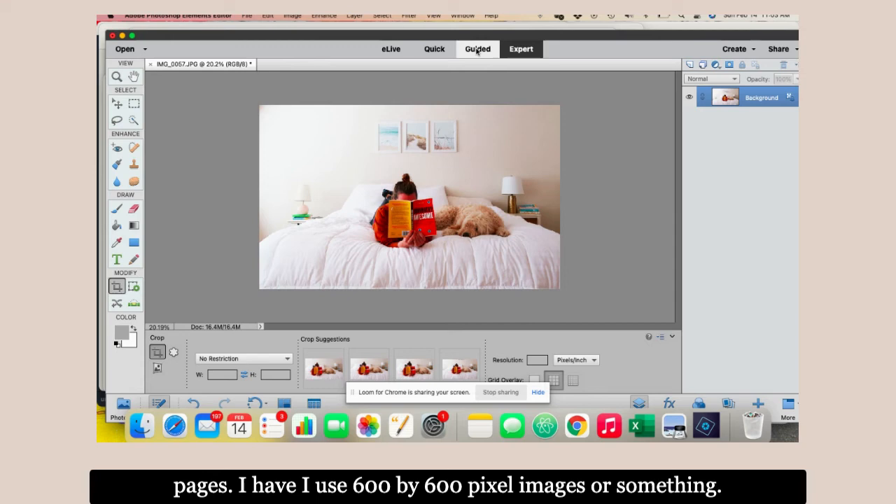
# - Switch to Guided mode and begin Resize Your Photo with Web output
pyautogui.click(477, 48)
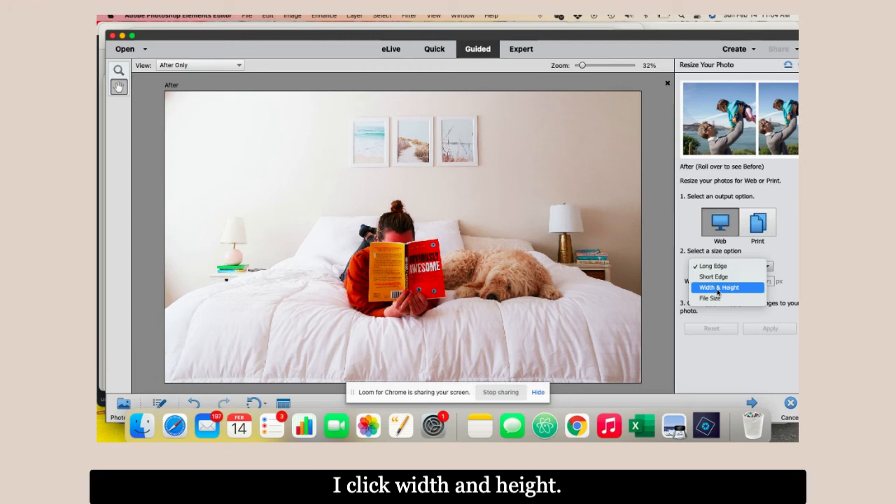
# - Resize by Width & Height to 600 x 600 pixels and commit the square crop
pyautogui.click(718, 286)
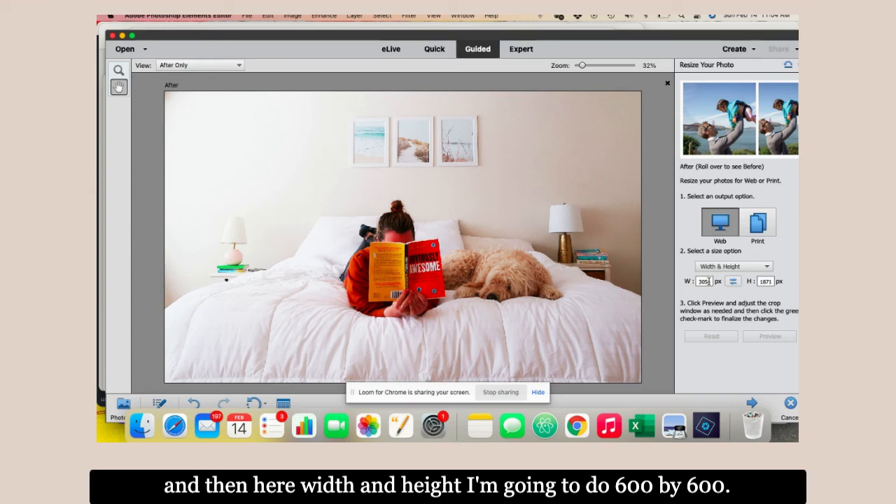
pyautogui.write('600')
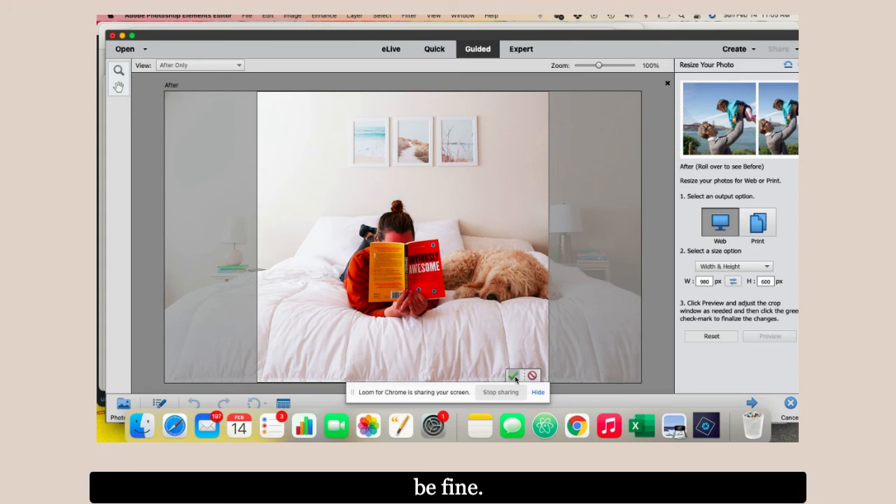
pyautogui.click(514, 375)
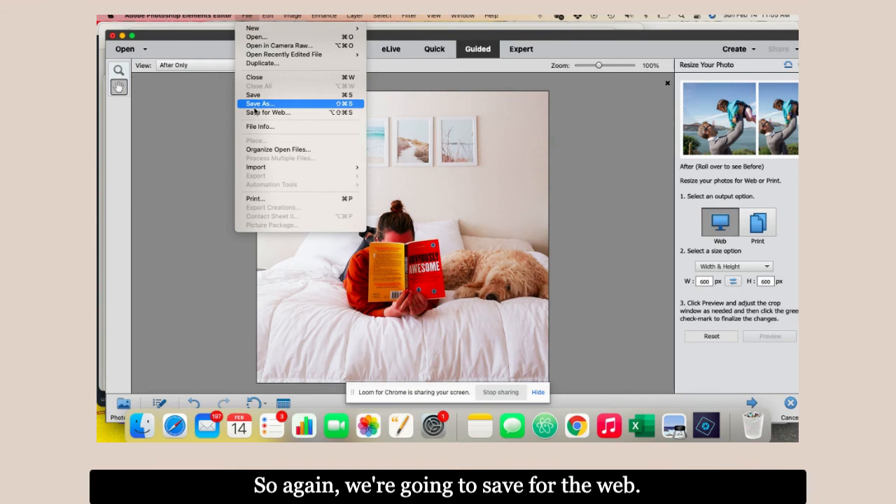
# - Save the 600 x 600 square photo for web under a new descriptive file name
pyautogui.click(268, 113)
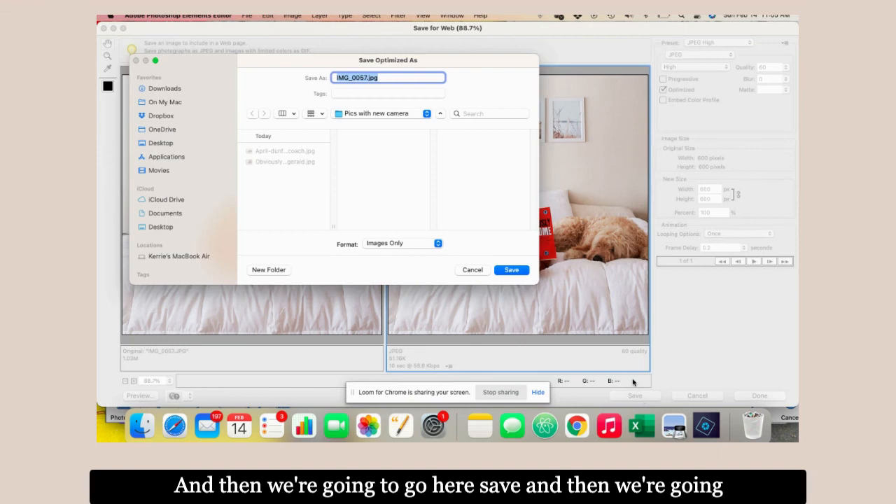
pyautogui.write('Obviously-awesome-business-book')
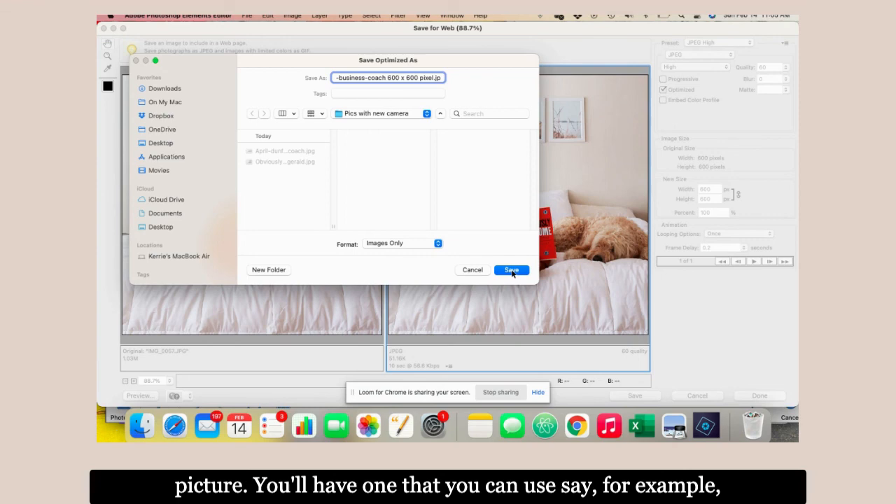
pyautogui.click(510, 269)
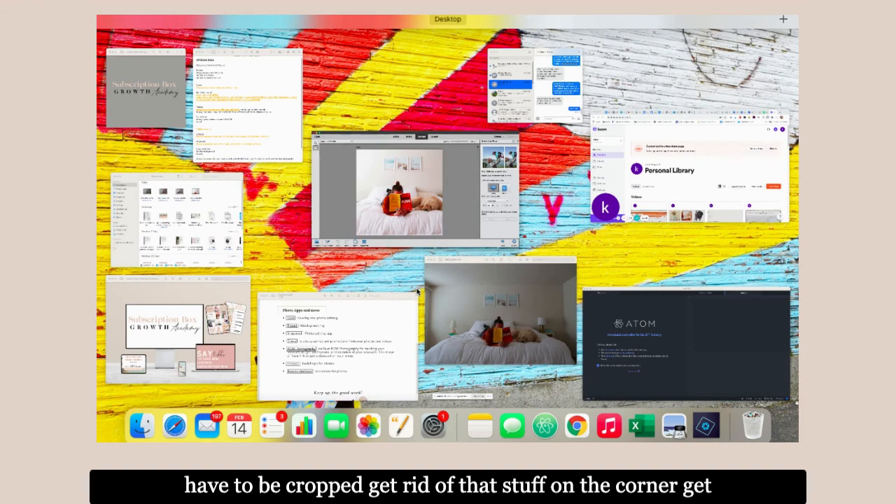
# - Bring the Preview window with the original IMG_0056.JPG to the front
pyautogui.click(399, 189)
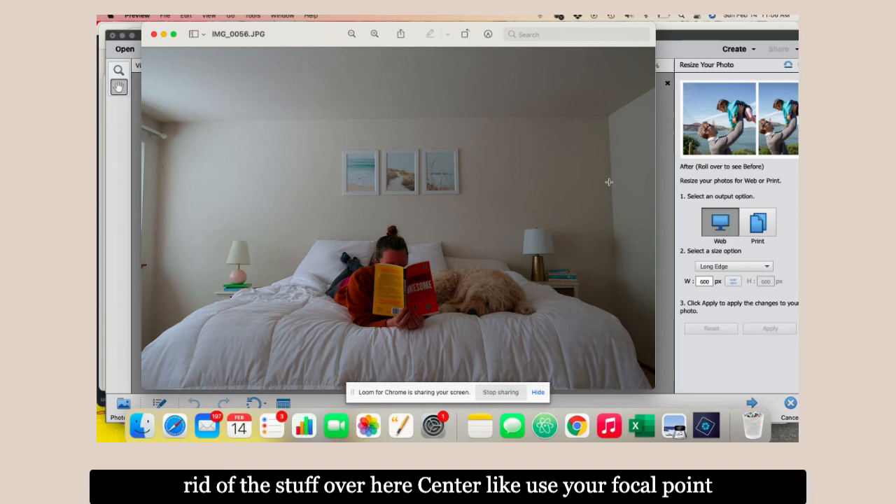